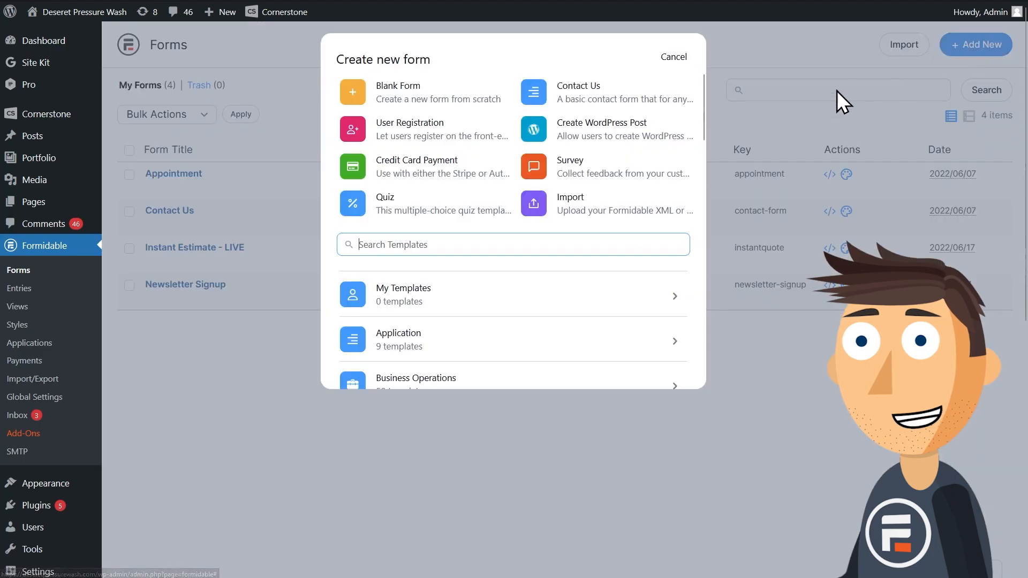
Search templates for 'estimate' and create a form from the Instant Estimate template
text(estimate)
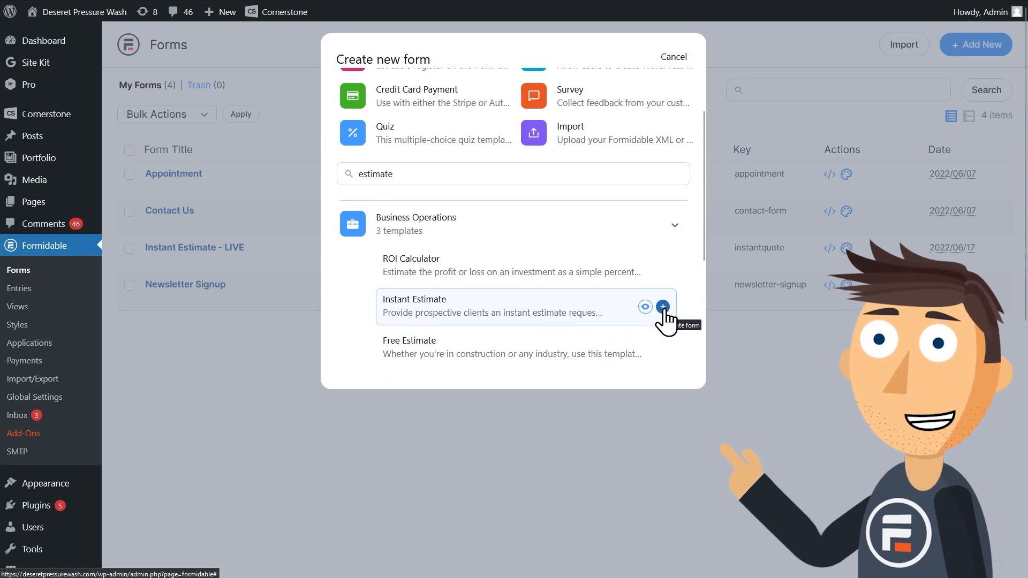
click(662, 308)
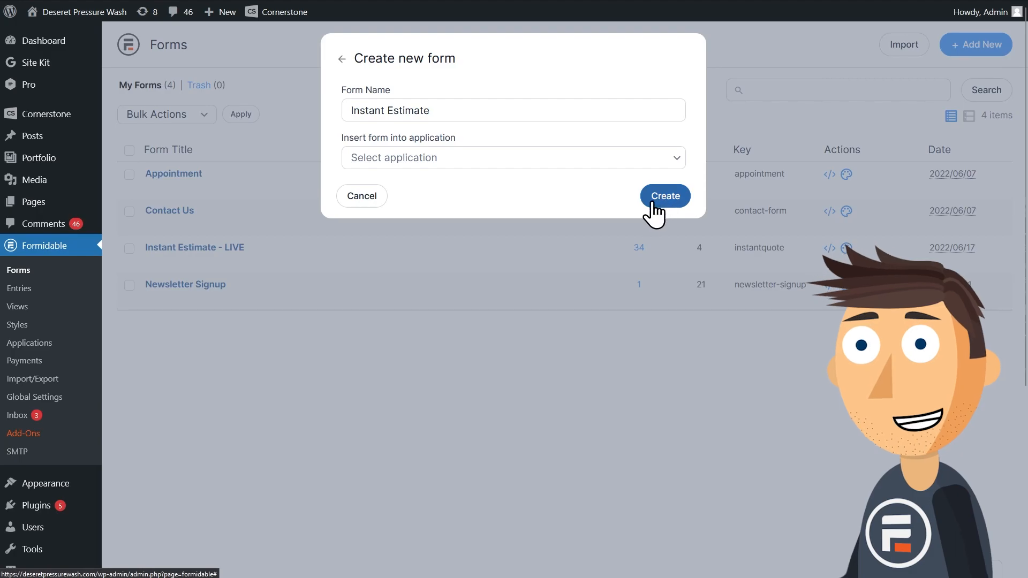
click(664, 195)
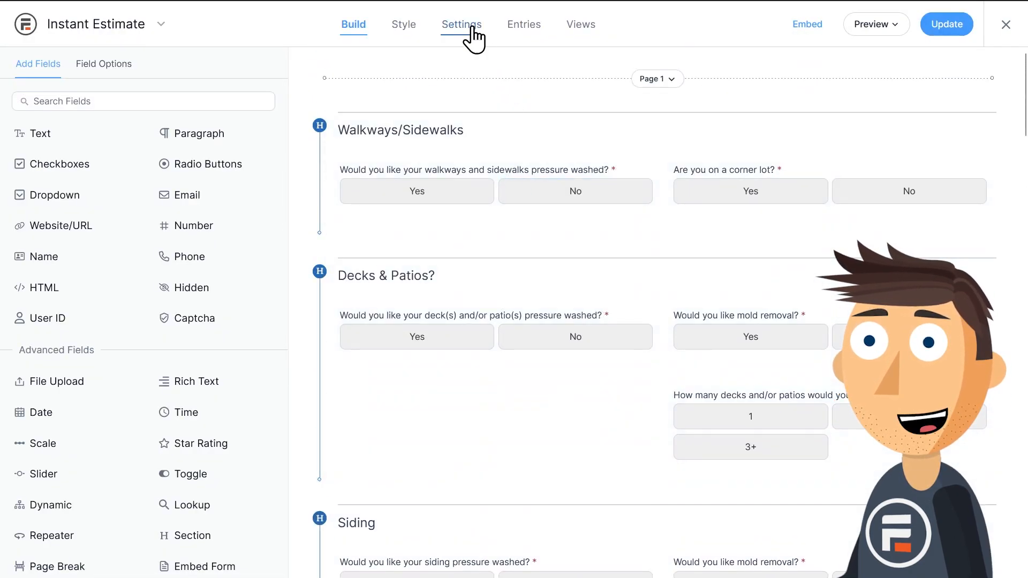
Review the existing Confirmation action's Basic, Standard, Advanced and Total message sections under Actions & Notifications
click(461, 24)
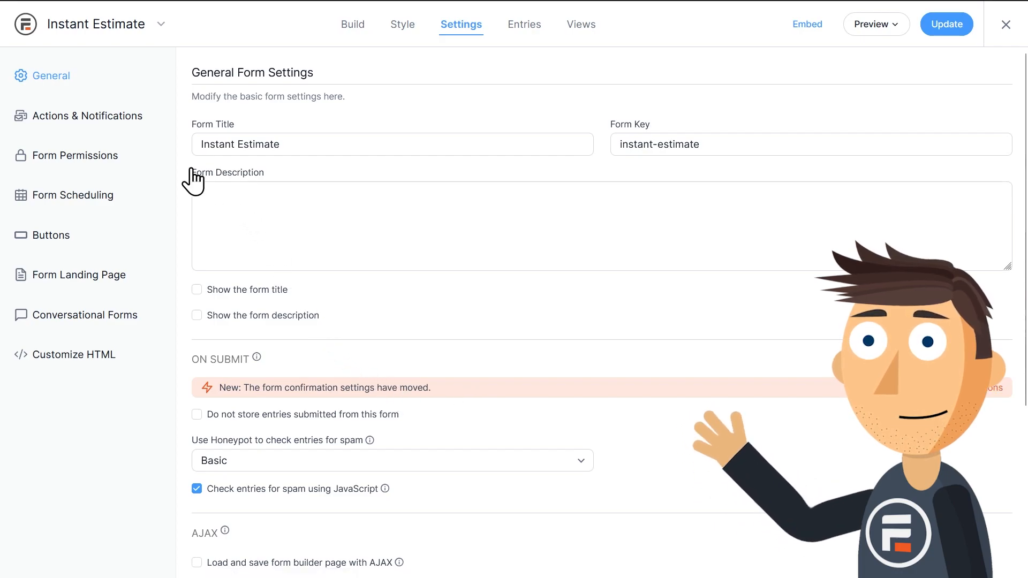
click(86, 116)
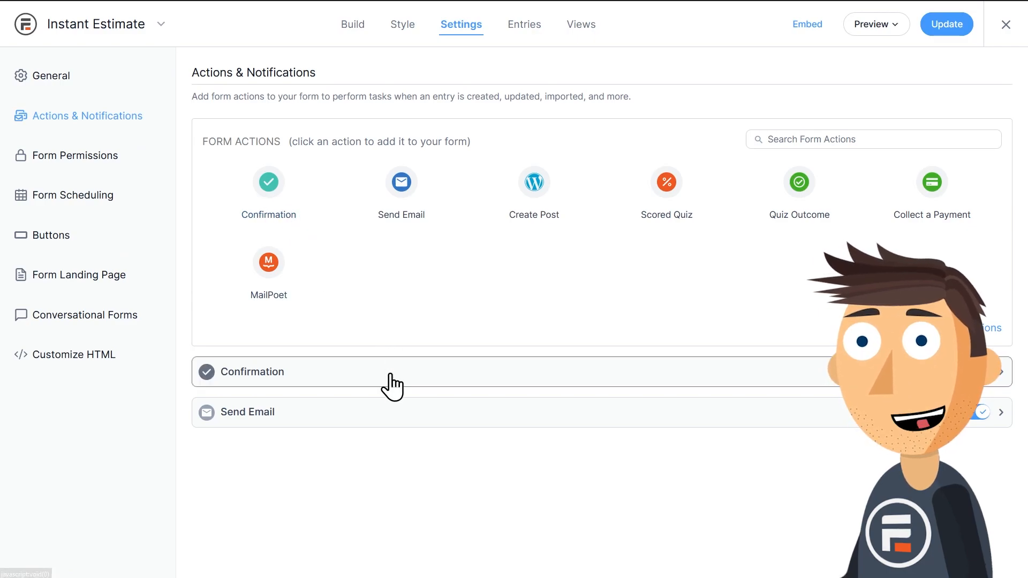
click(262, 371)
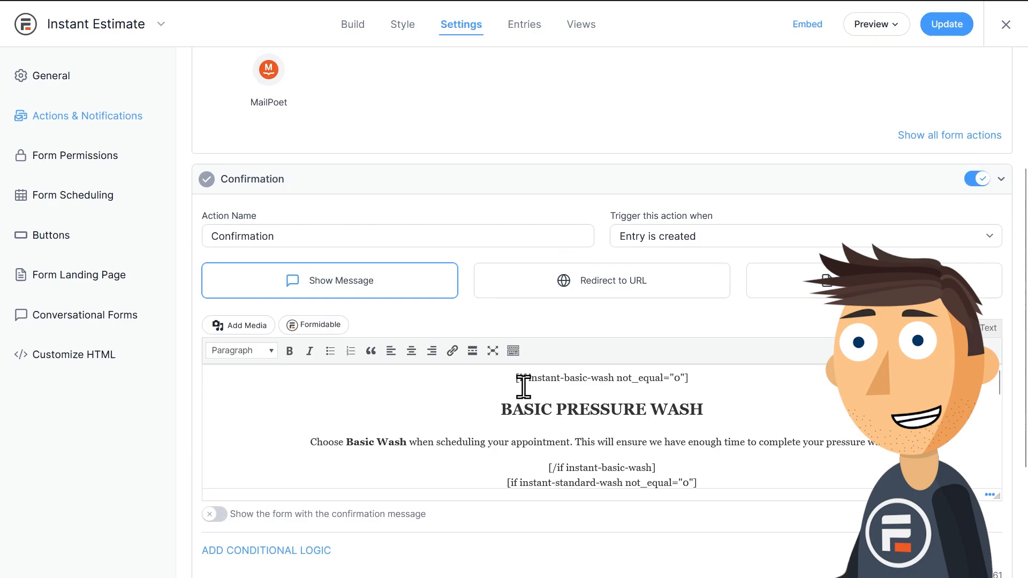
scroll(down, 3)
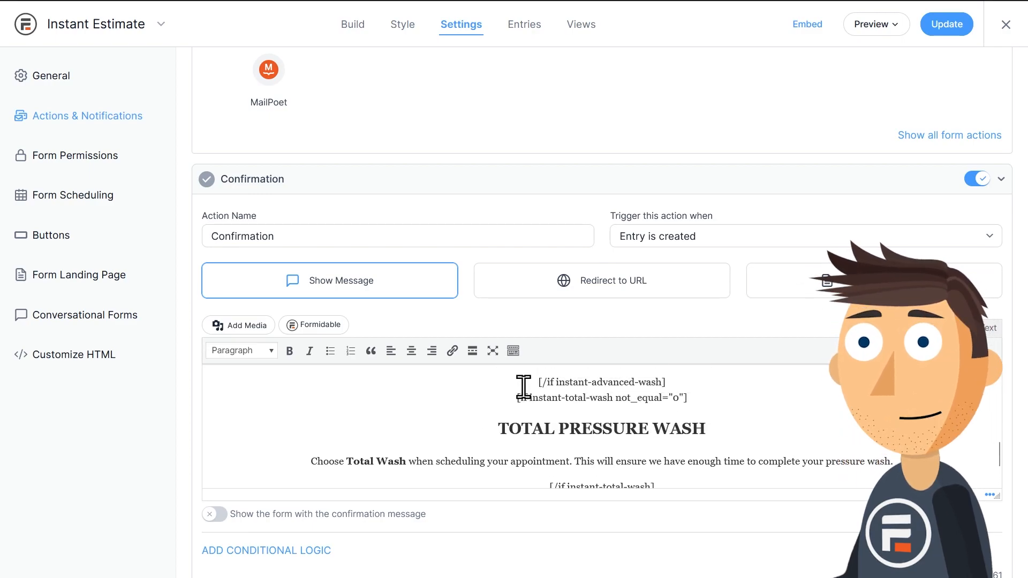
scroll(down, 3)
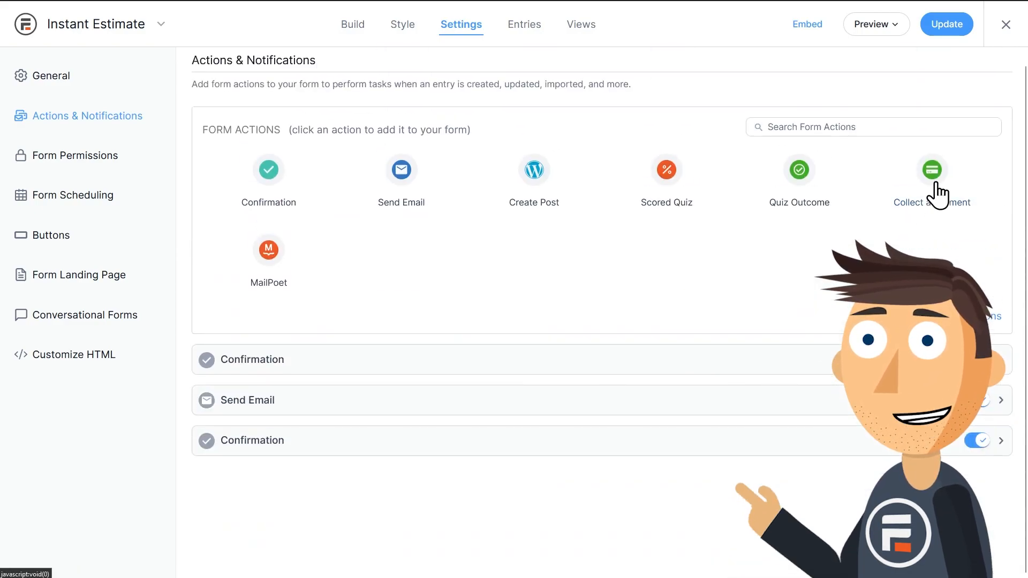
Name the new confirmation action 'Basic' and trim its message to the Basic Pressure Wash section
click(267, 440)
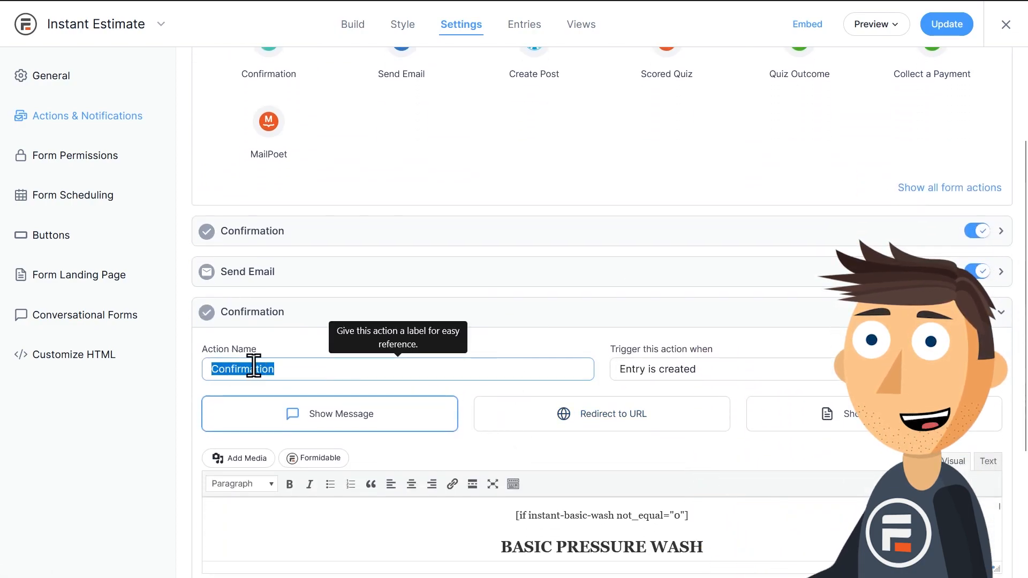
text(Basic)
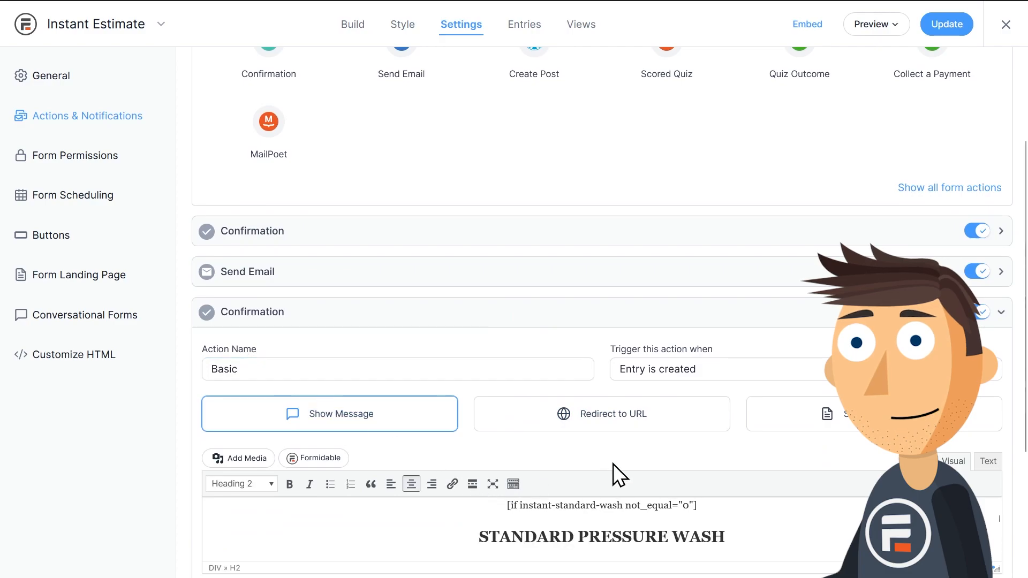
scroll(down, 3)
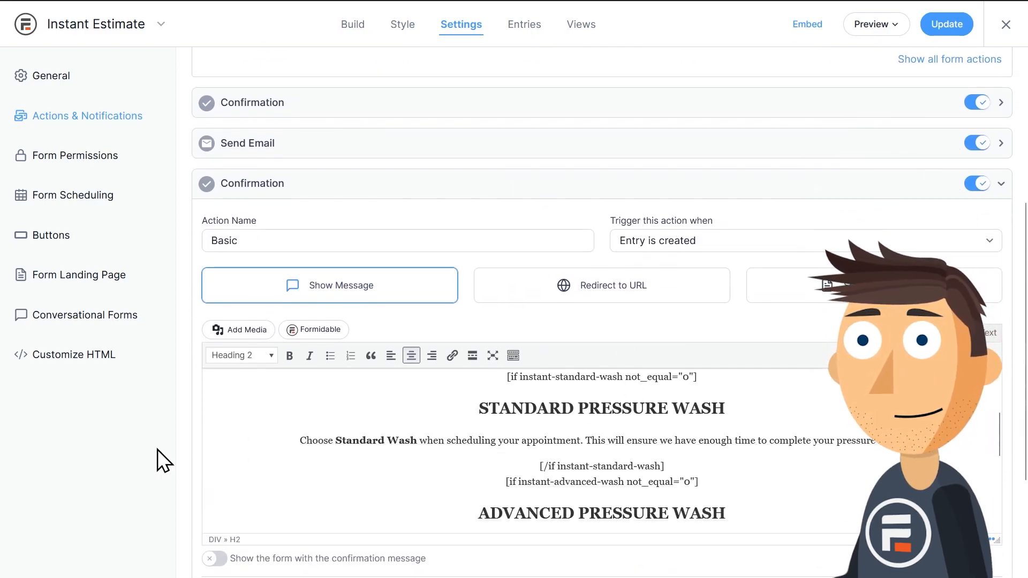
scroll(down, 3)
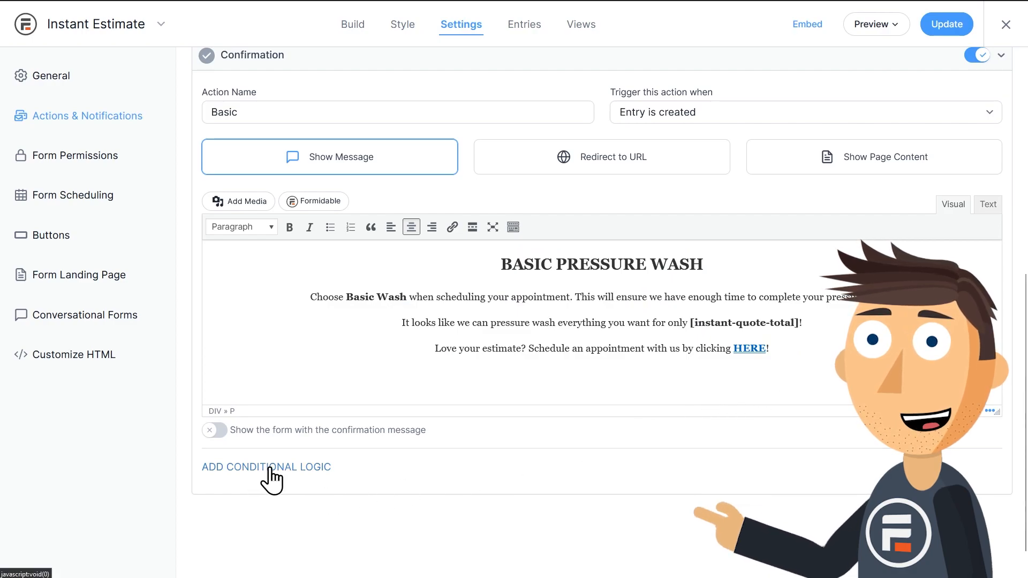
Condition the Basic action on PW Convert - Basic is NOT equal to 0 and update the form
click(265, 468)
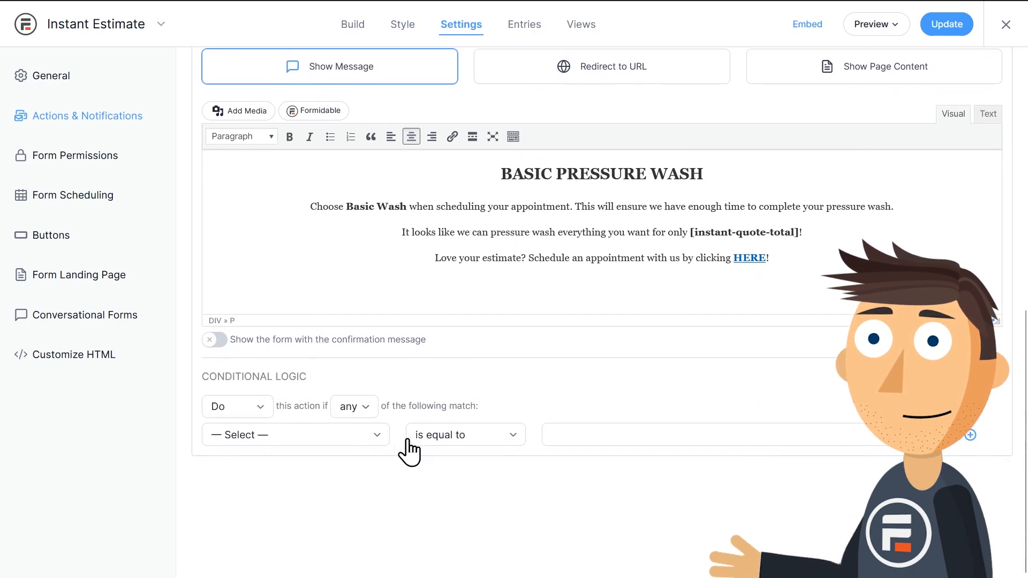
click(294, 434)
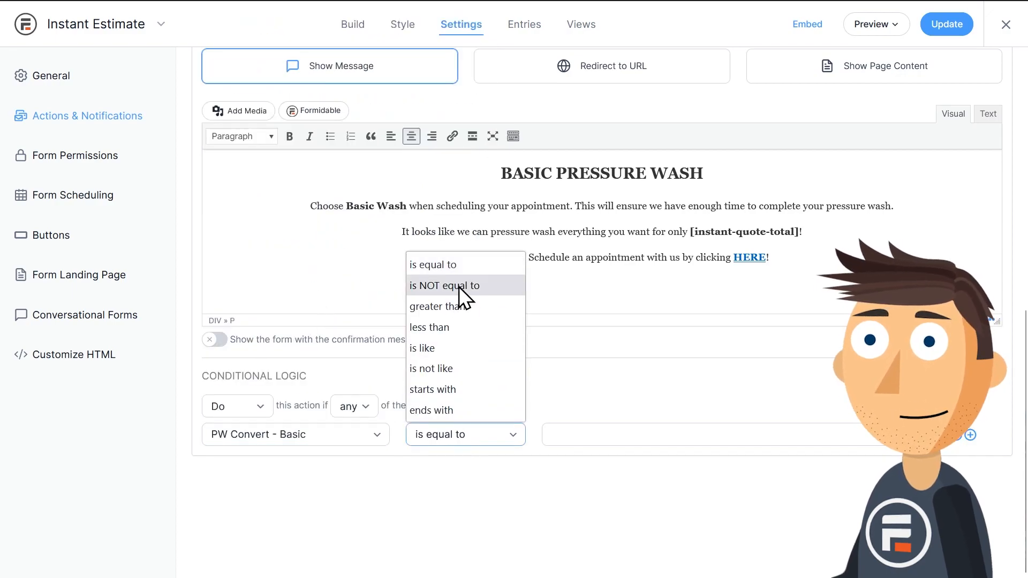
click(445, 285)
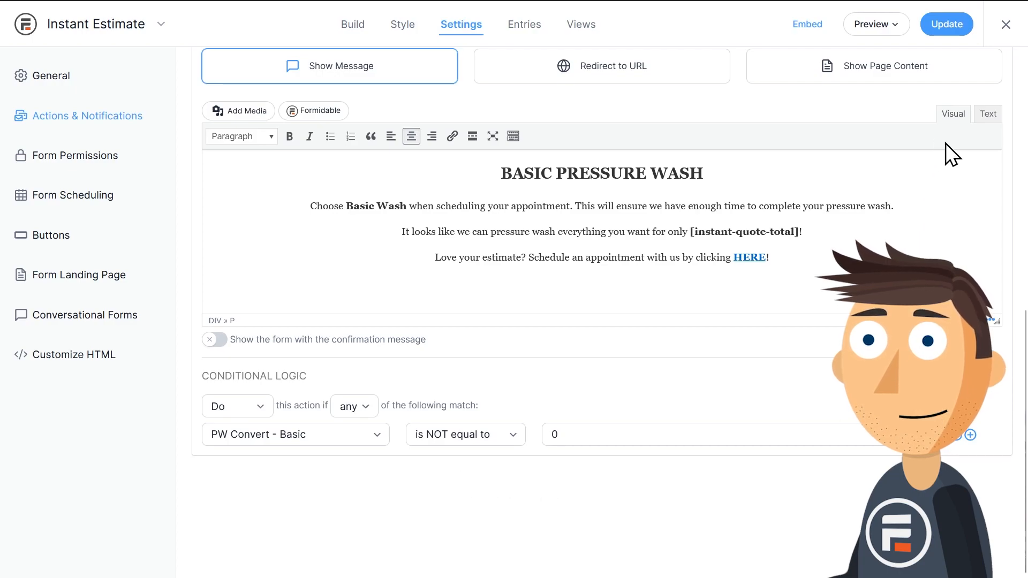
click(946, 25)
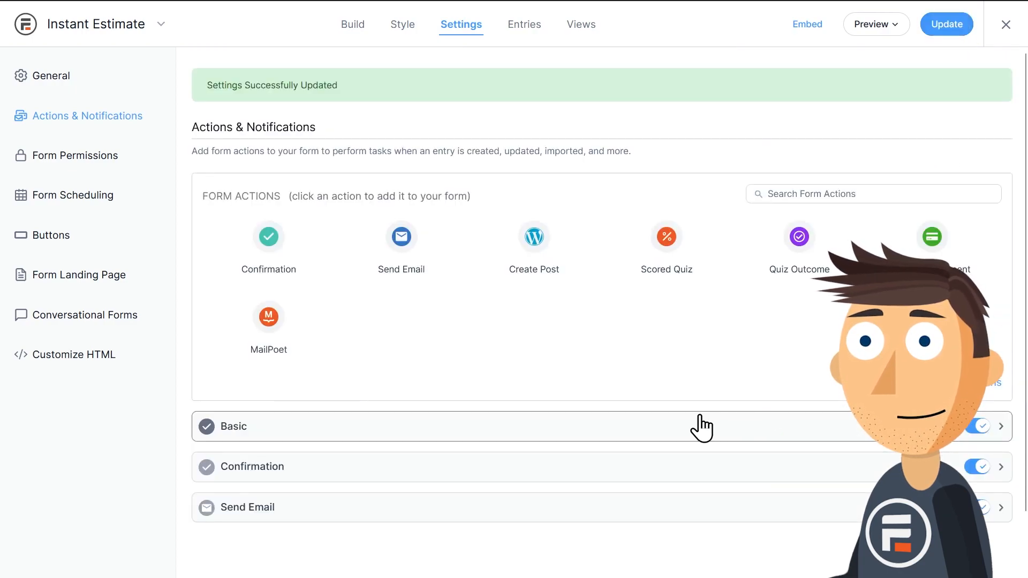
mouse_move(817, 442)
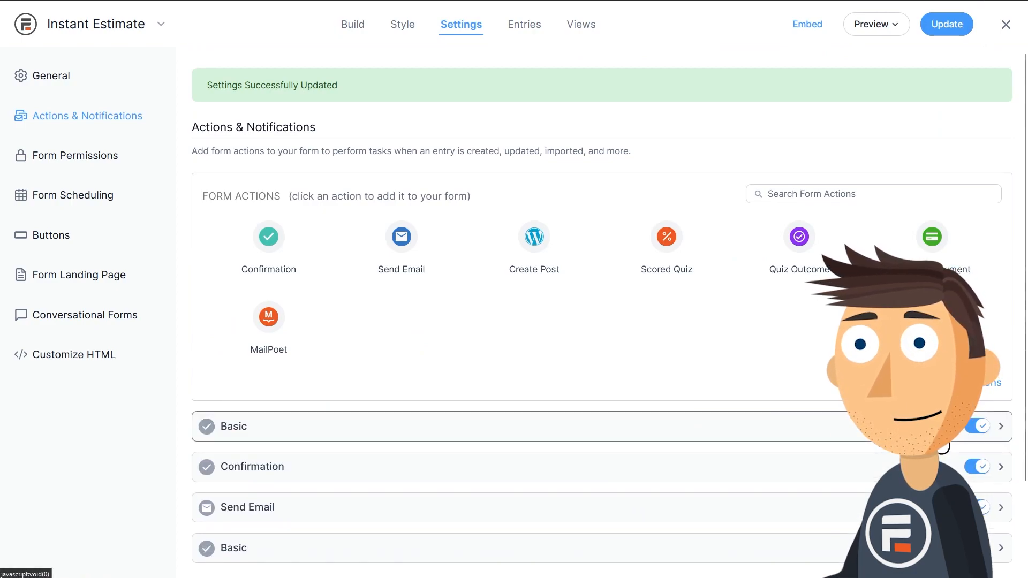
Duplicate the Basic action and point the copy's condition at PW Convert - Standard
click(233, 426)
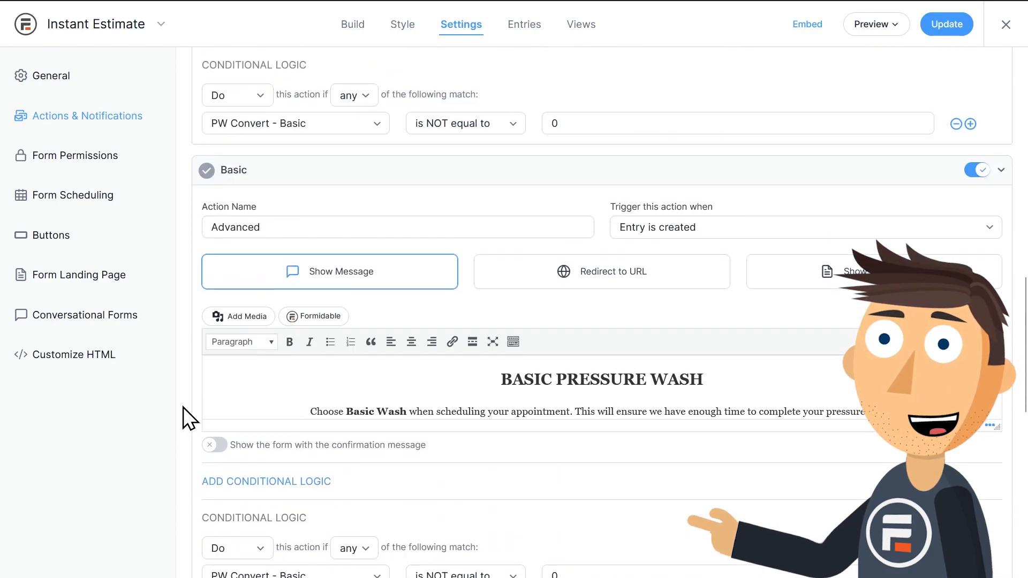
scroll(down, 3)
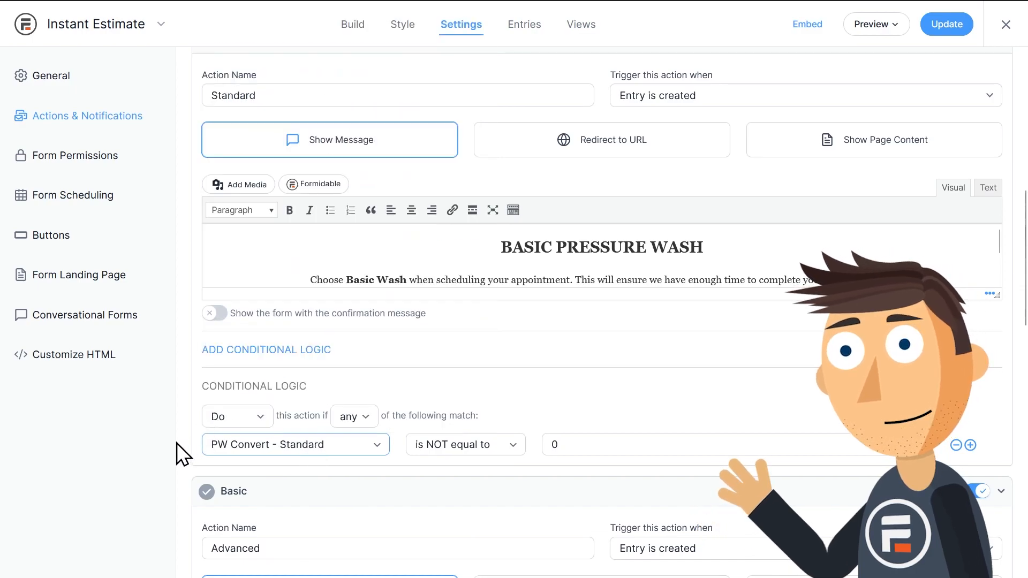
click(294, 445)
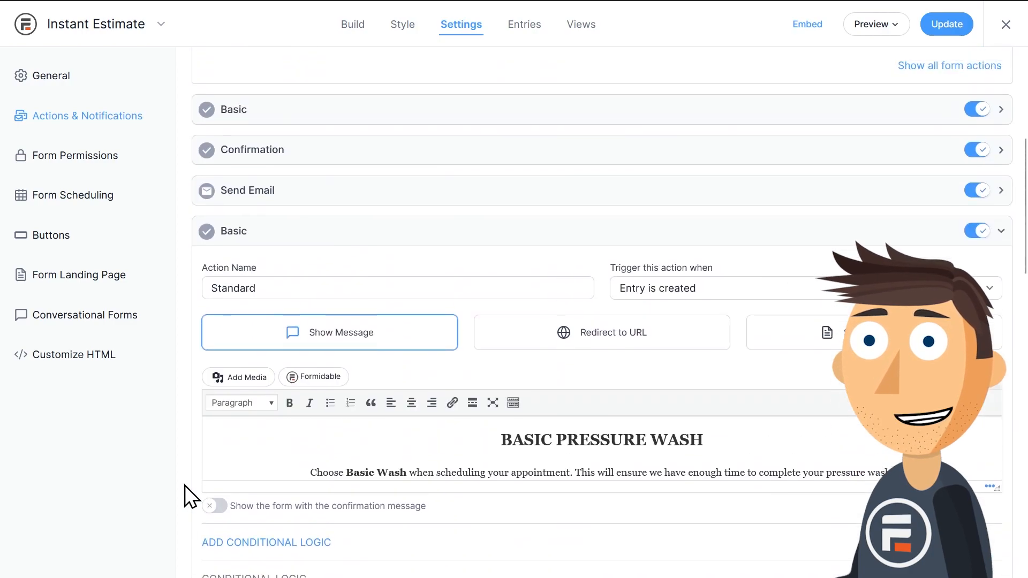
Copy each wash section from the original Confirmation message into the matching action
click(263, 150)
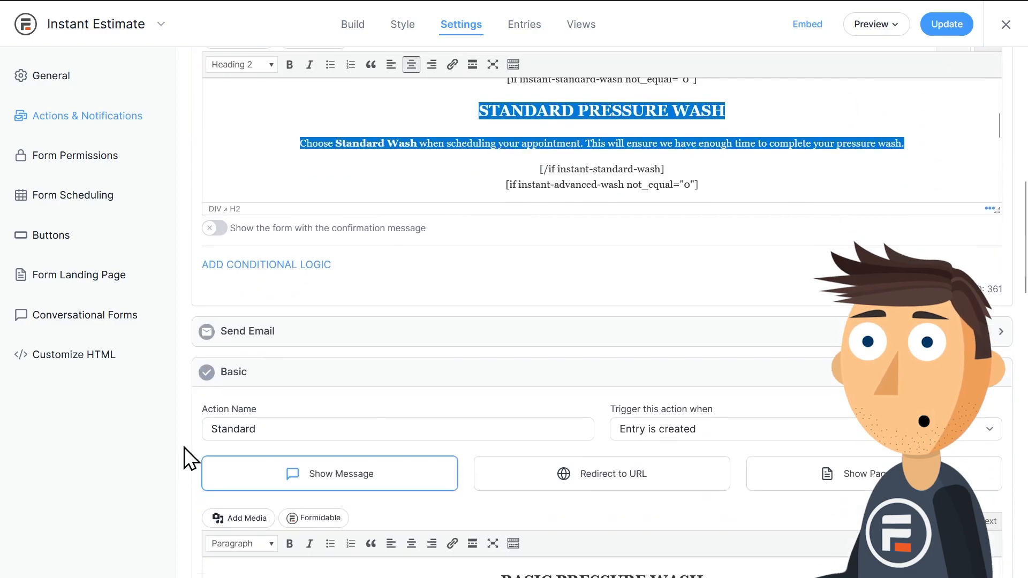
scroll(down, 3)
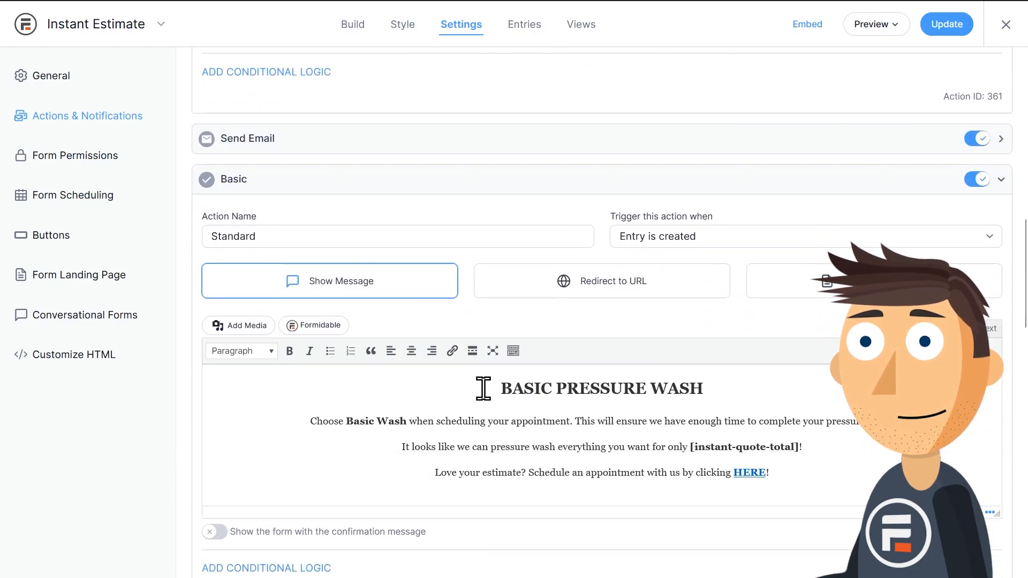
scroll(down, 3)
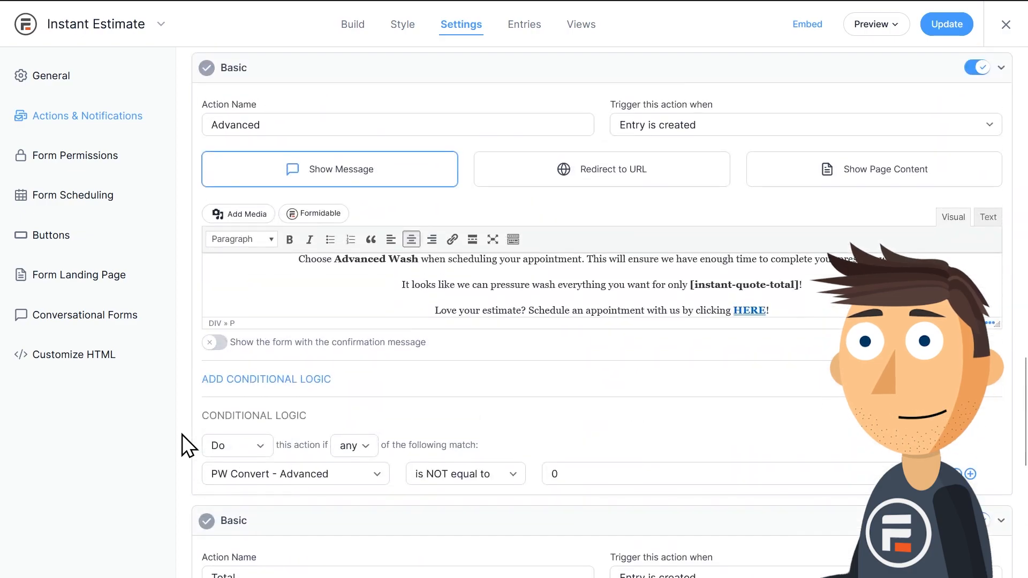
scroll(down, 3)
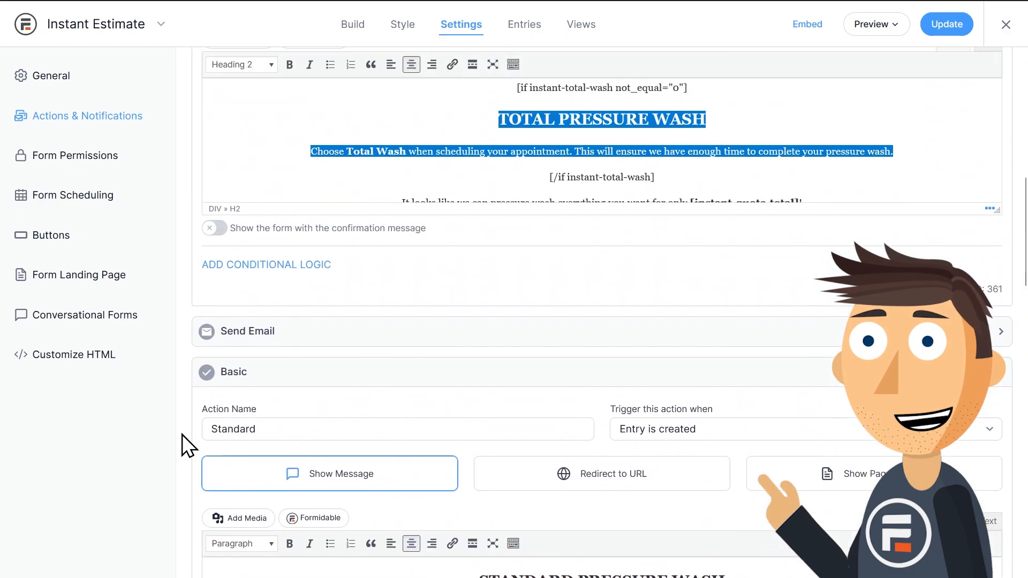
Disable the original Confirmation action and save all actions with Update
click(946, 24)
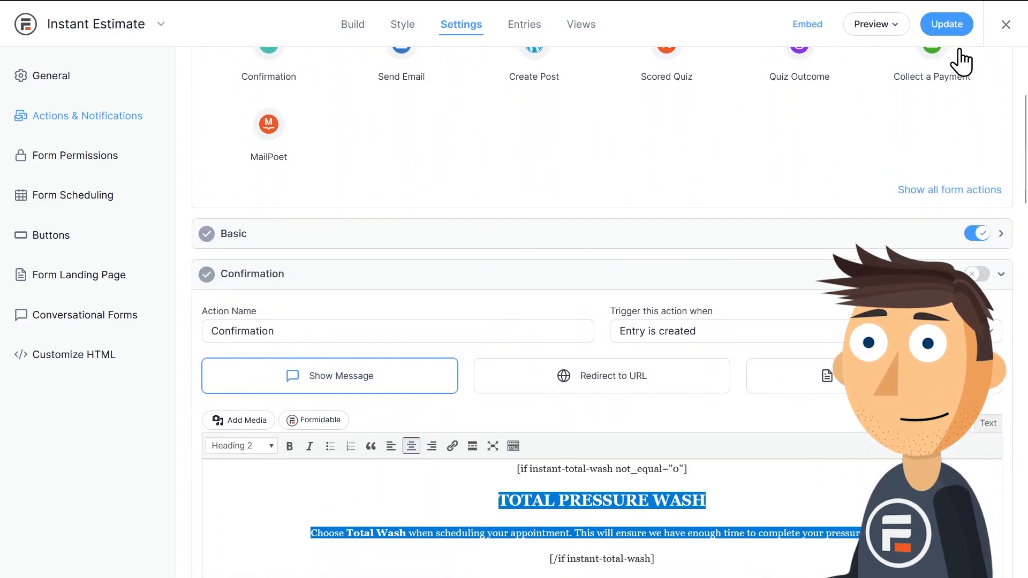
click(946, 25)
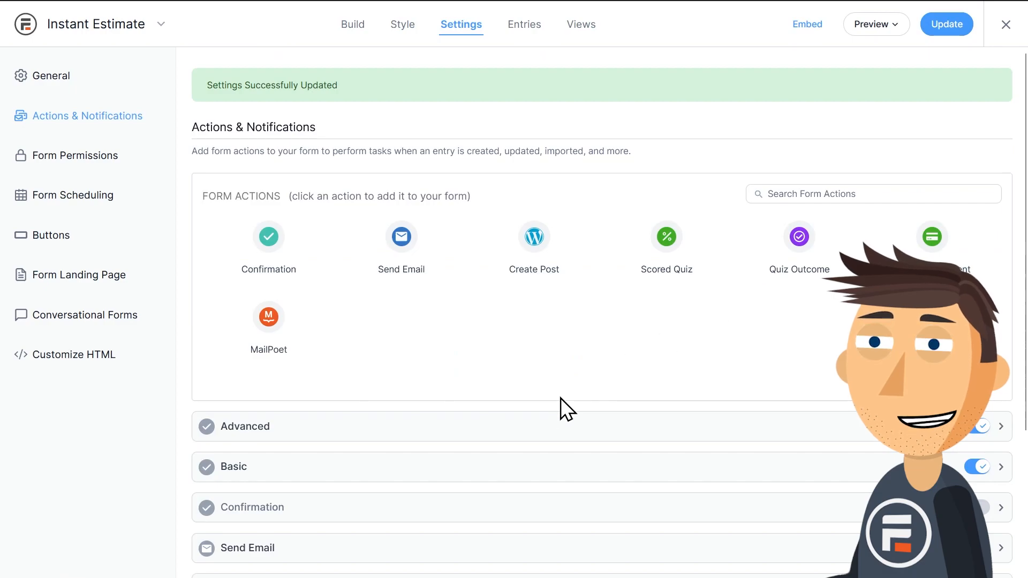
scroll(down, 3)
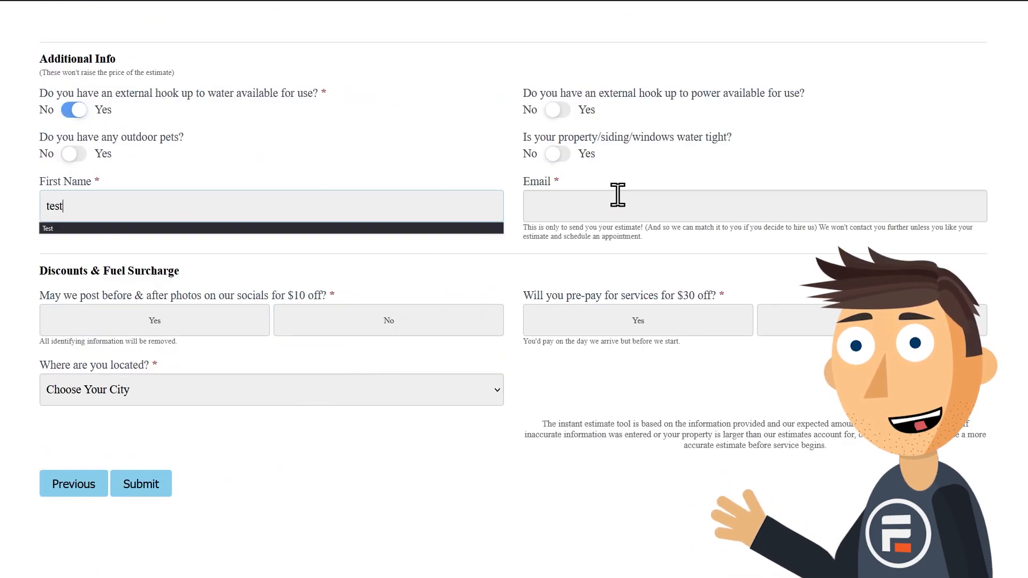
text(Test@email.com)
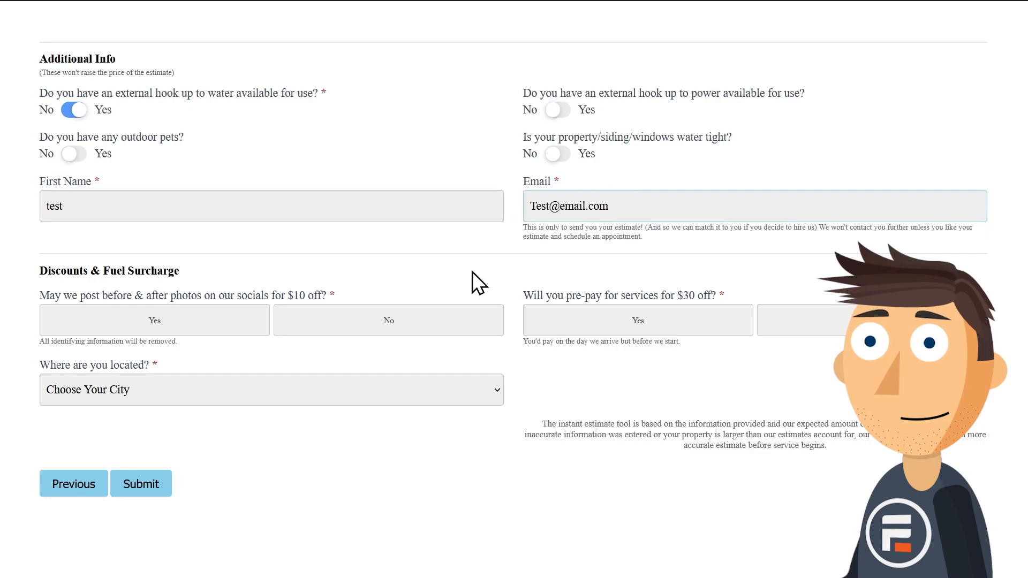
click(140, 483)
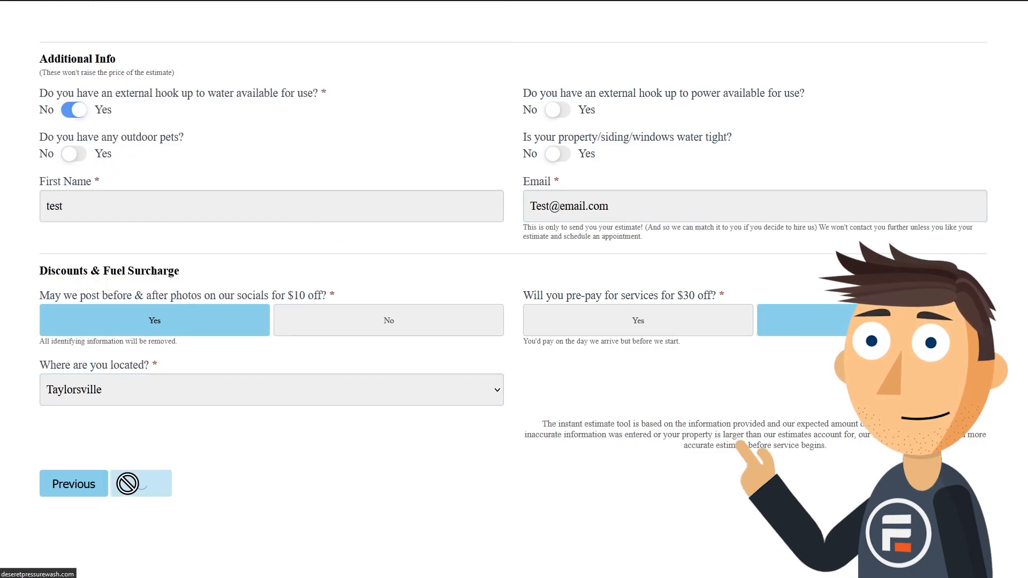